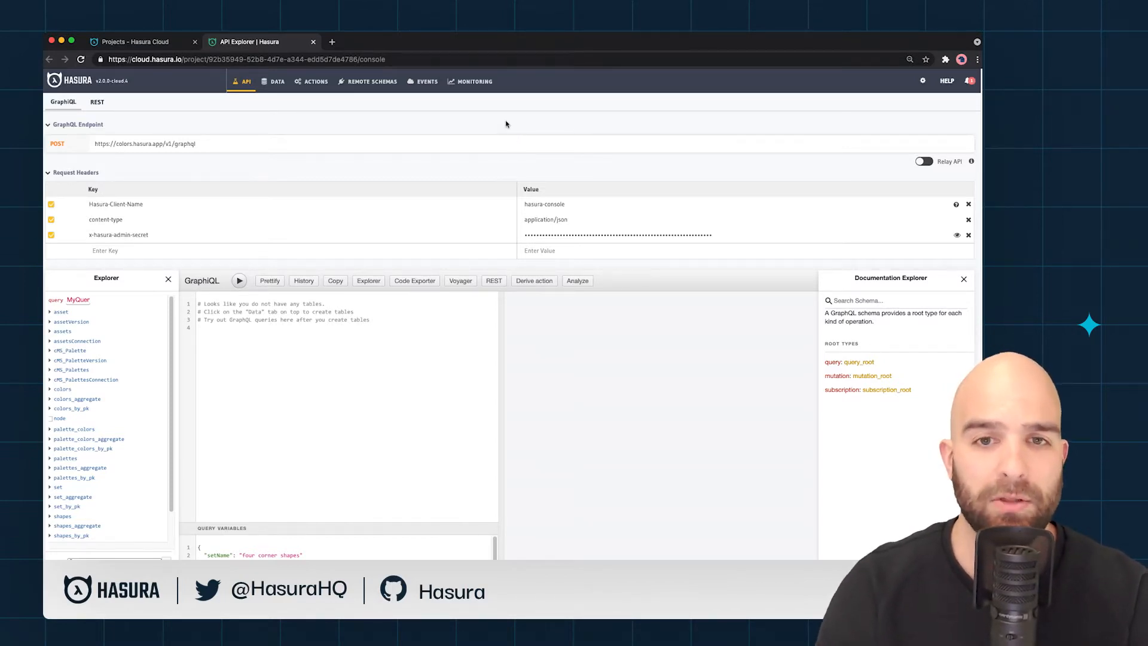
# Step: Enable access to monitoring data from the project's MONITORING area
pyautogui.click(476, 82)
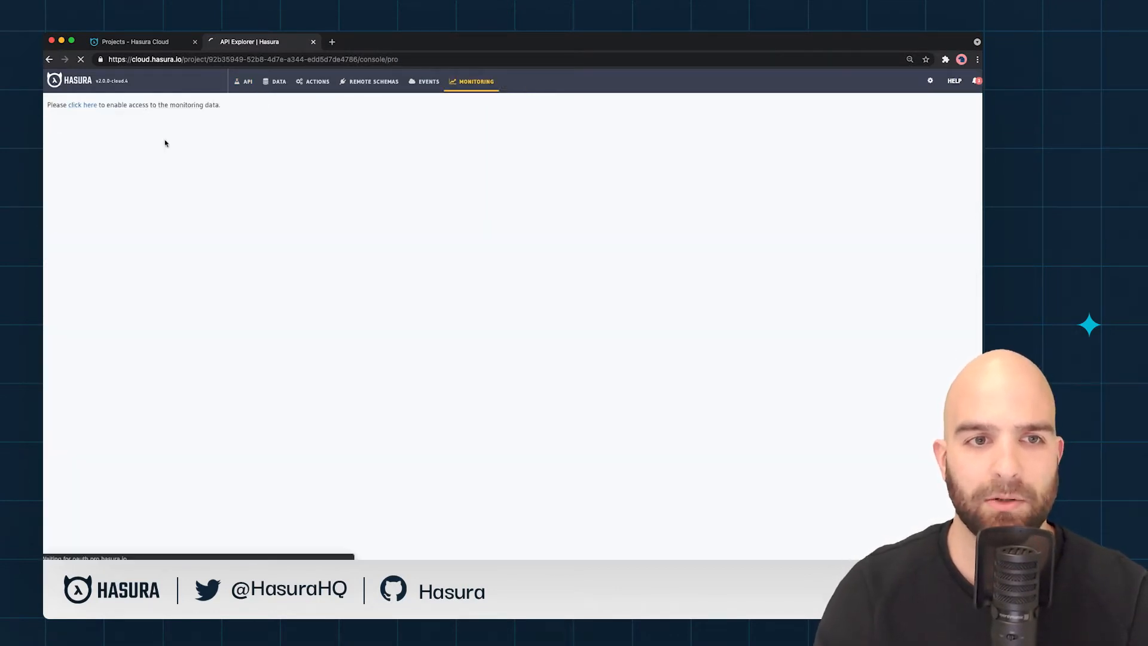
pyautogui.click(81, 105)
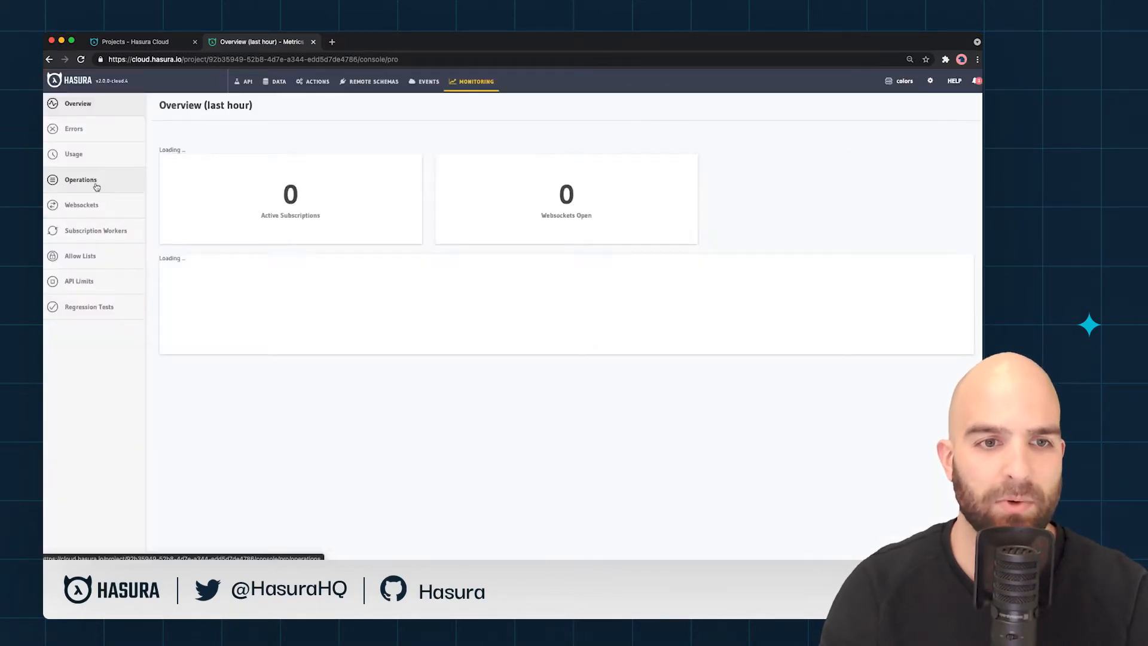
# Step: Filter the Operations list to a time range of the last 24 hours
pyautogui.click(79, 179)
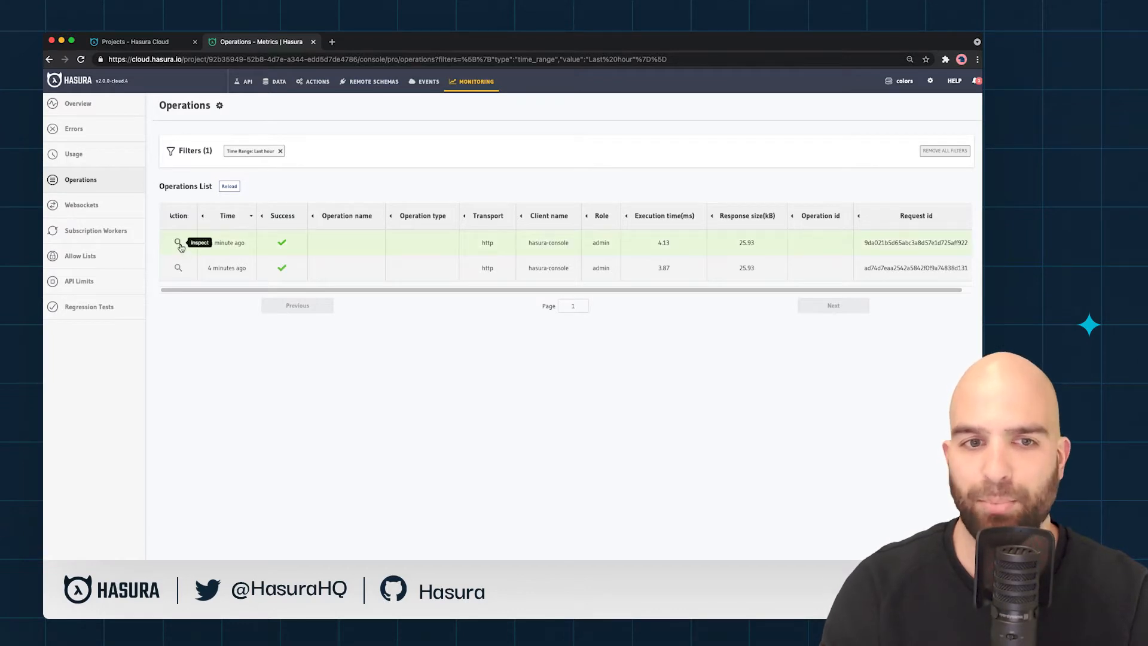
pyautogui.moveTo(454, 242)
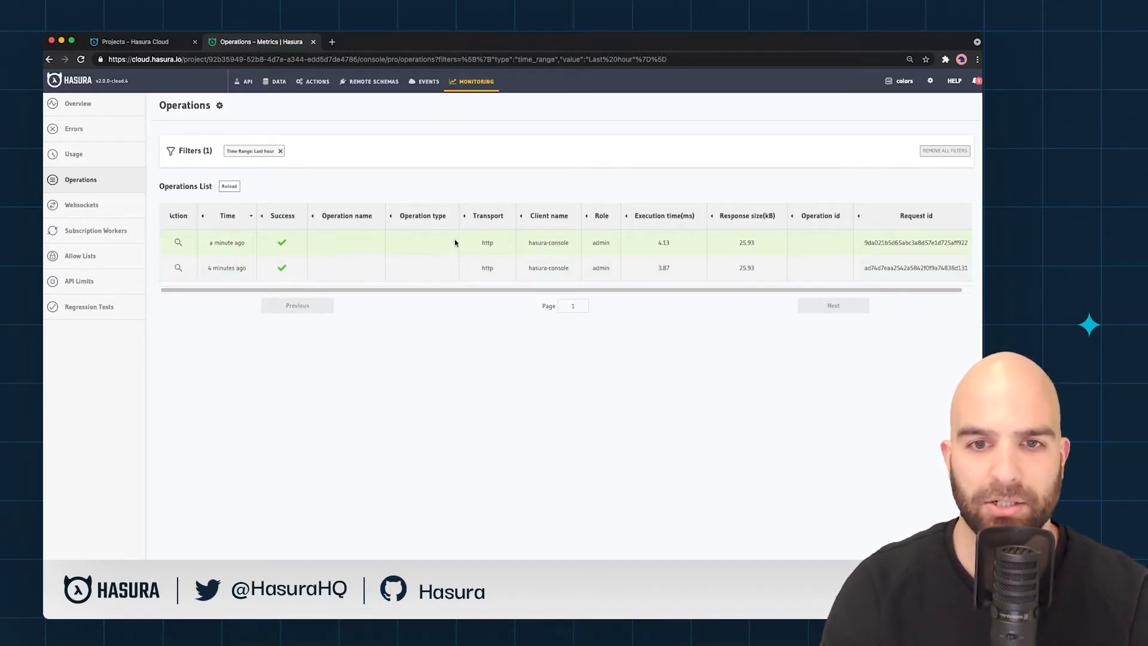
pyautogui.moveTo(443, 252)
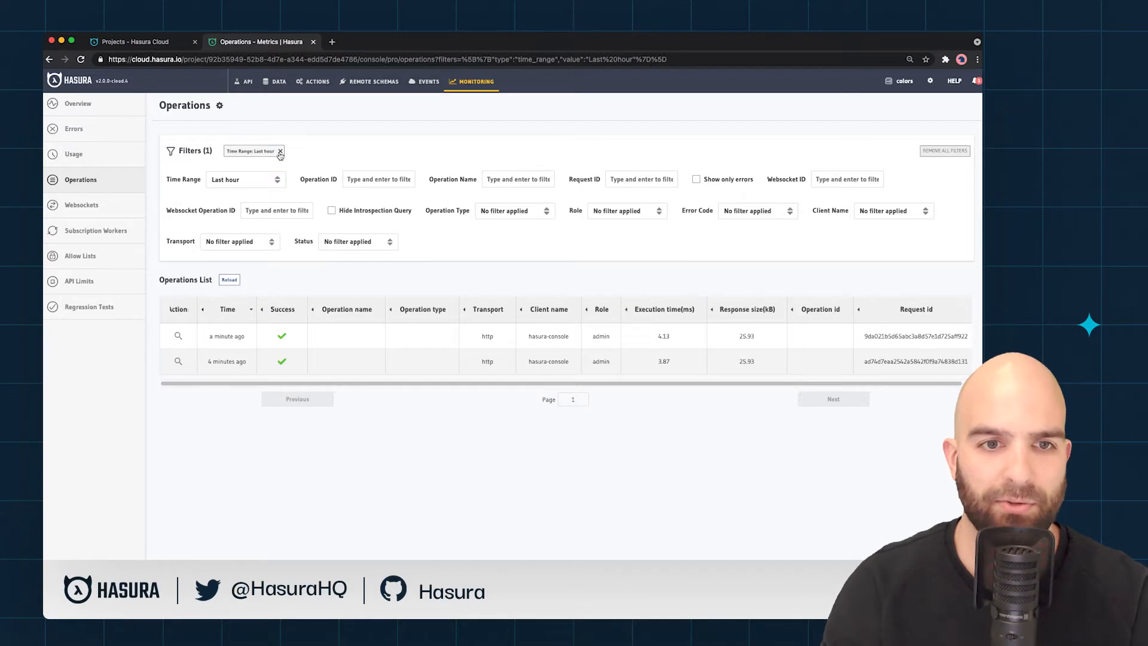
pyautogui.click(245, 255)
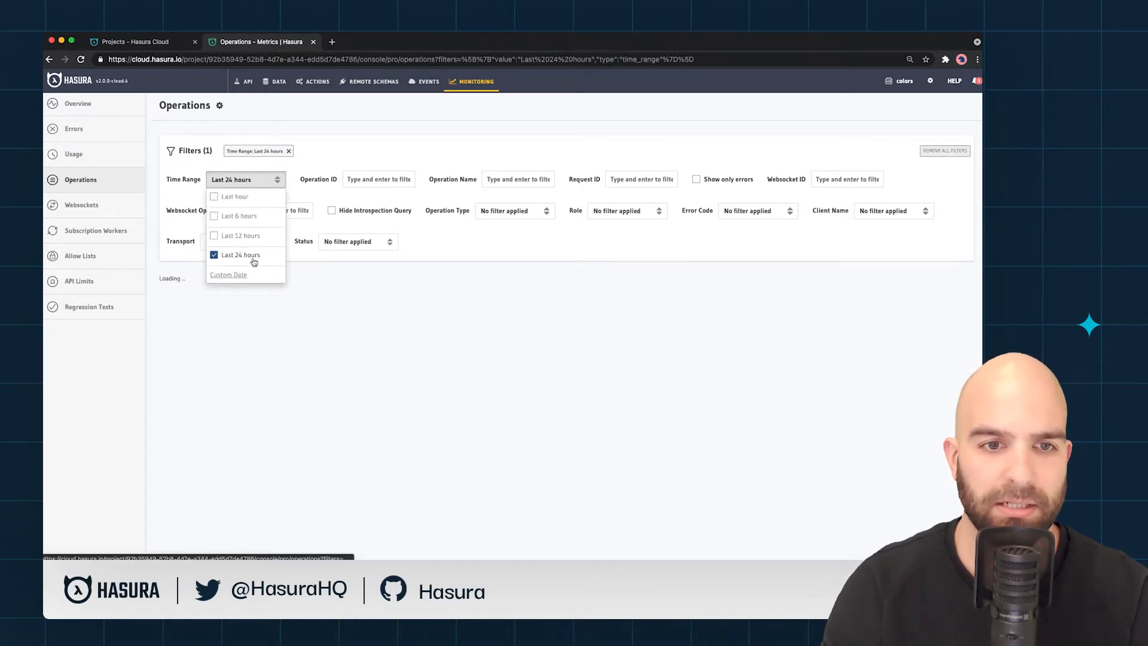
pyautogui.click(240, 254)
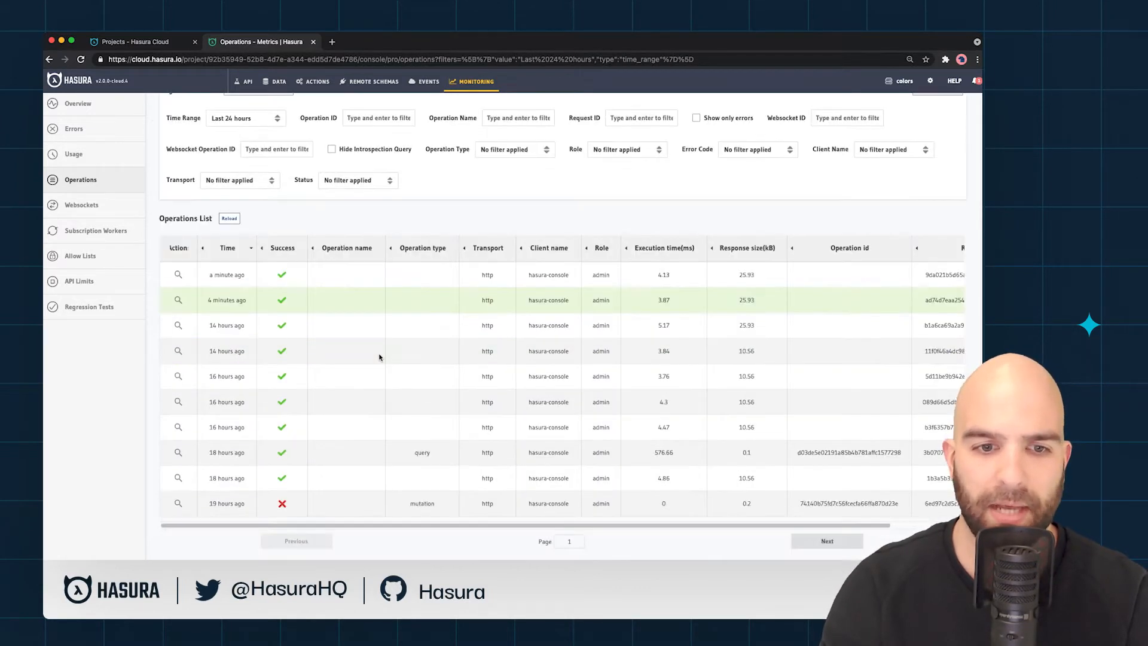
pyautogui.moveTo(277, 454)
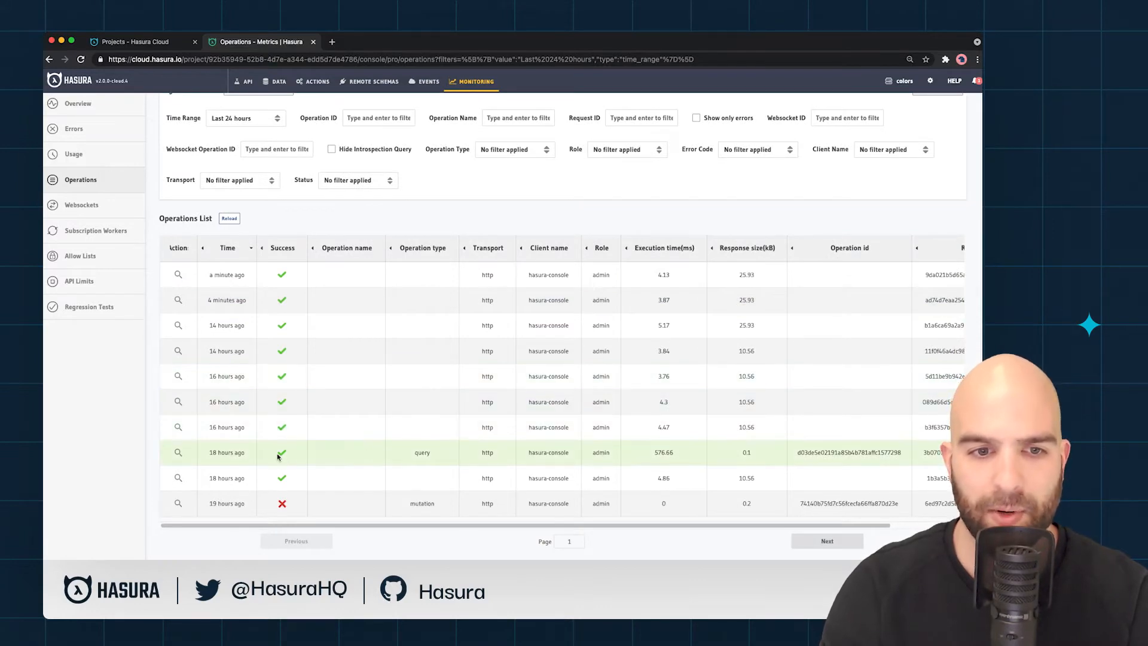
pyautogui.click(178, 452)
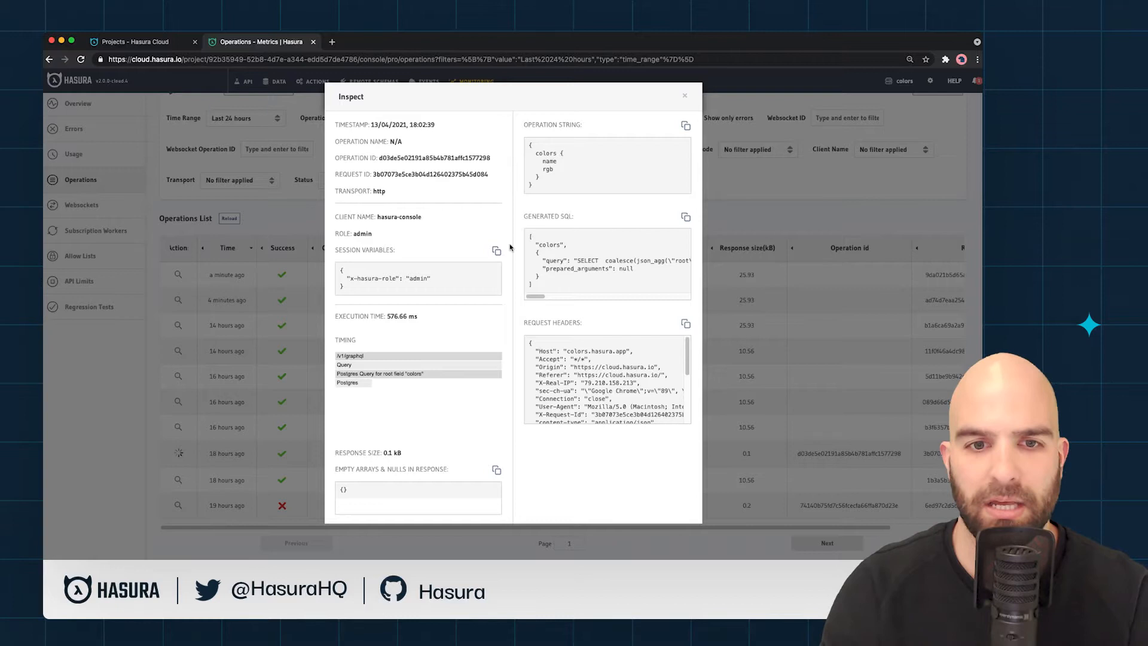
pyautogui.moveTo(580, 345)
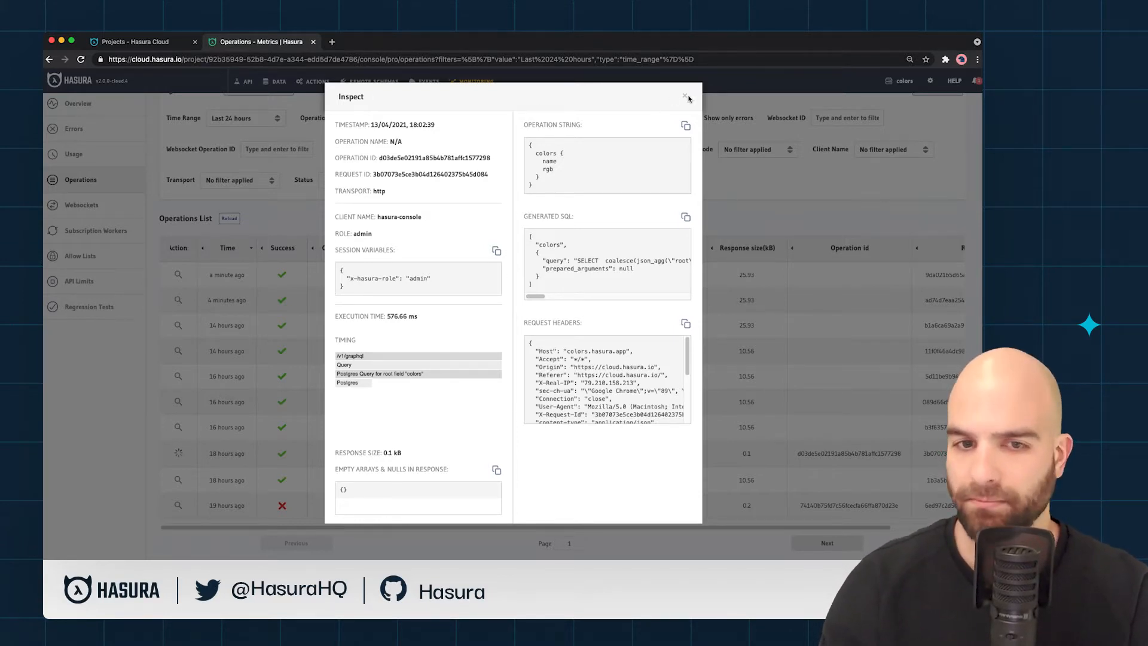
pyautogui.click(685, 97)
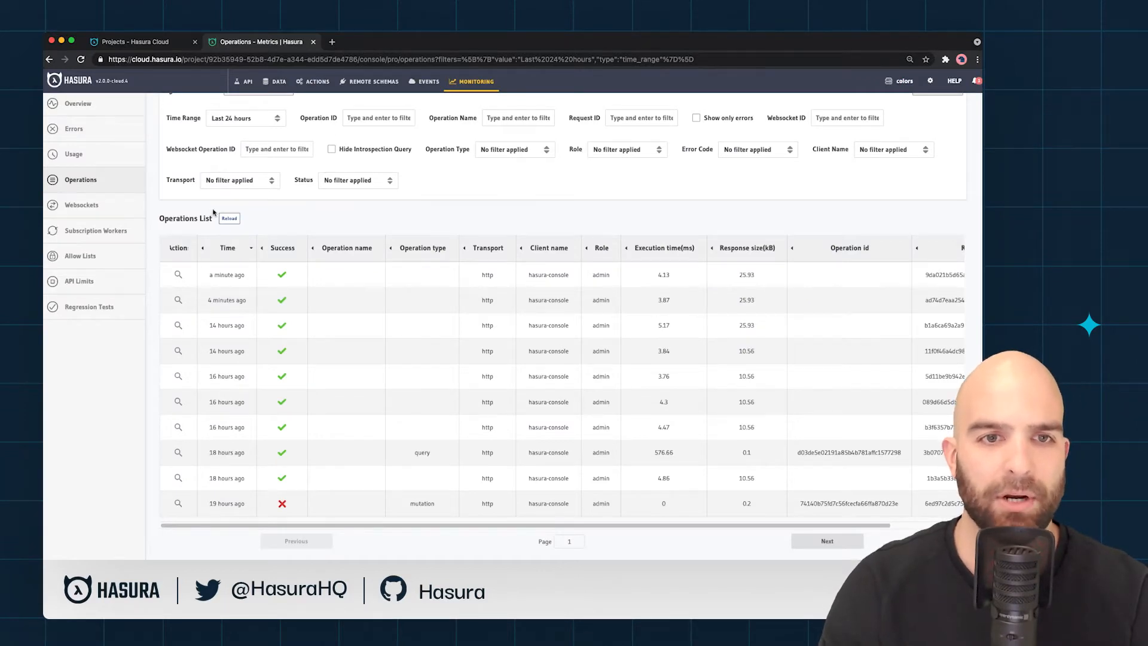
# Step: Switch on Response Body and Query Variables capture in Response Analytics Settings
pyautogui.click(218, 105)
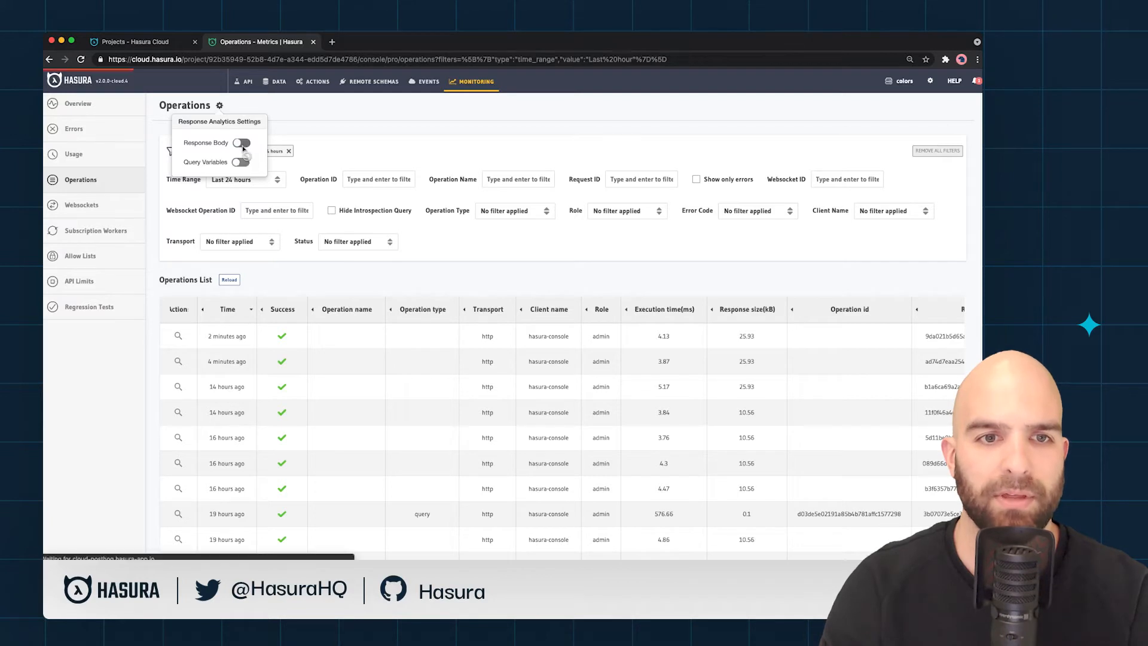
pyautogui.click(241, 143)
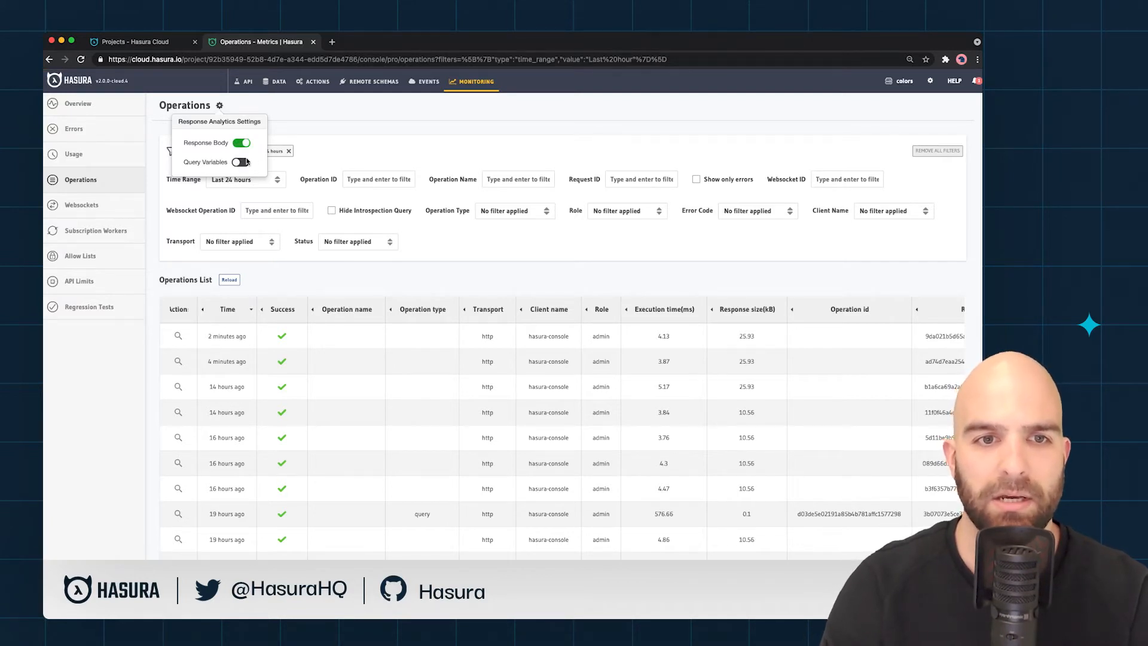
pyautogui.click(241, 162)
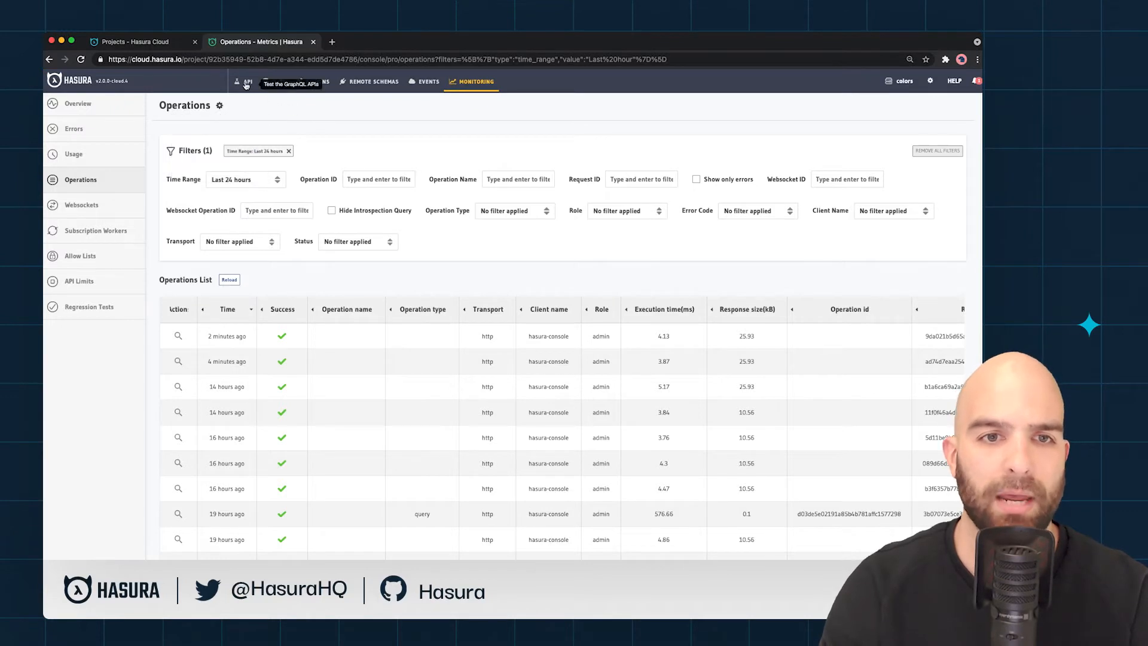
# Step: Rename GetColors to GetPalette and filter palettes where name _eq $paletteName
pyautogui.click(245, 81)
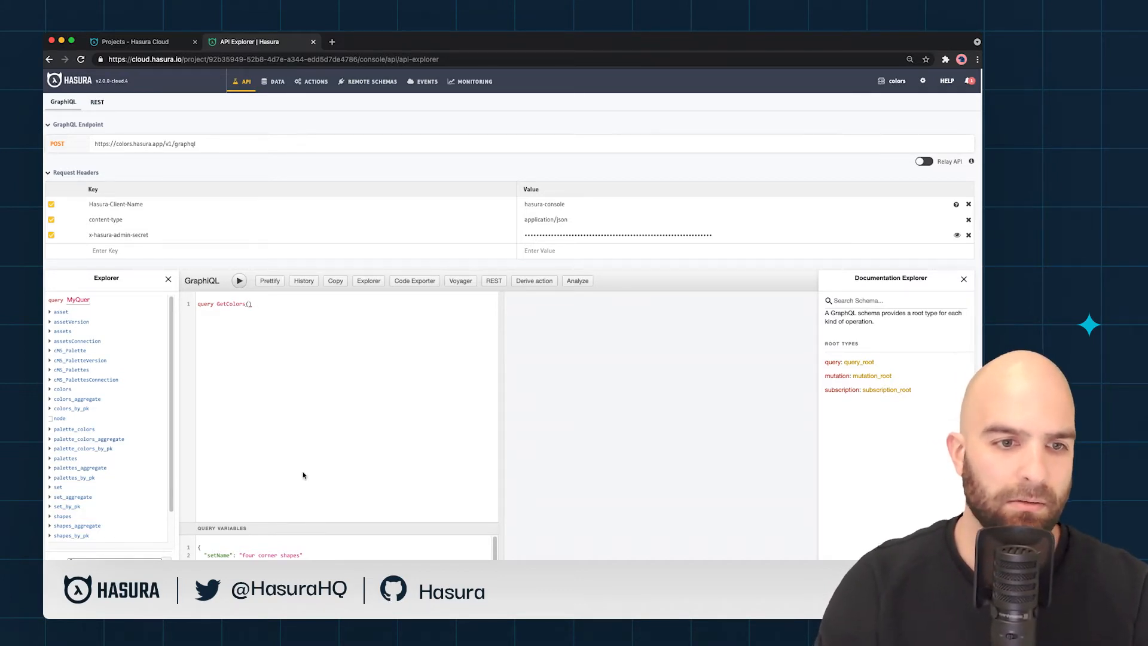
pyautogui.moveTo(282, 437)
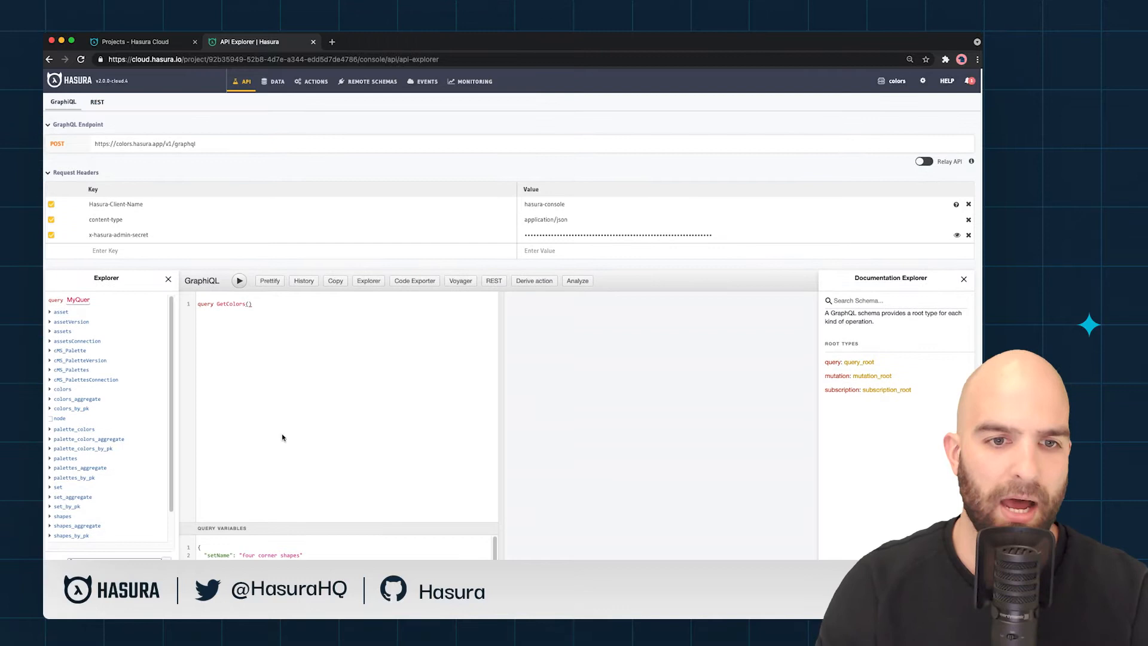
pyautogui.doubleClick(236, 303)
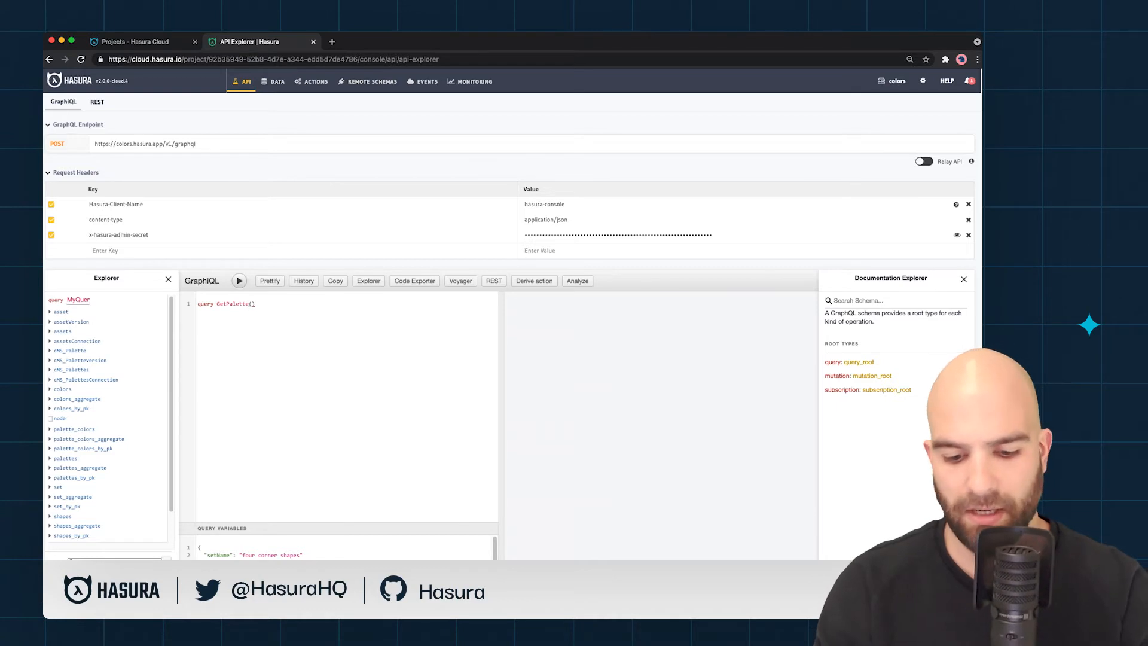
pyautogui.write('$paletteName')
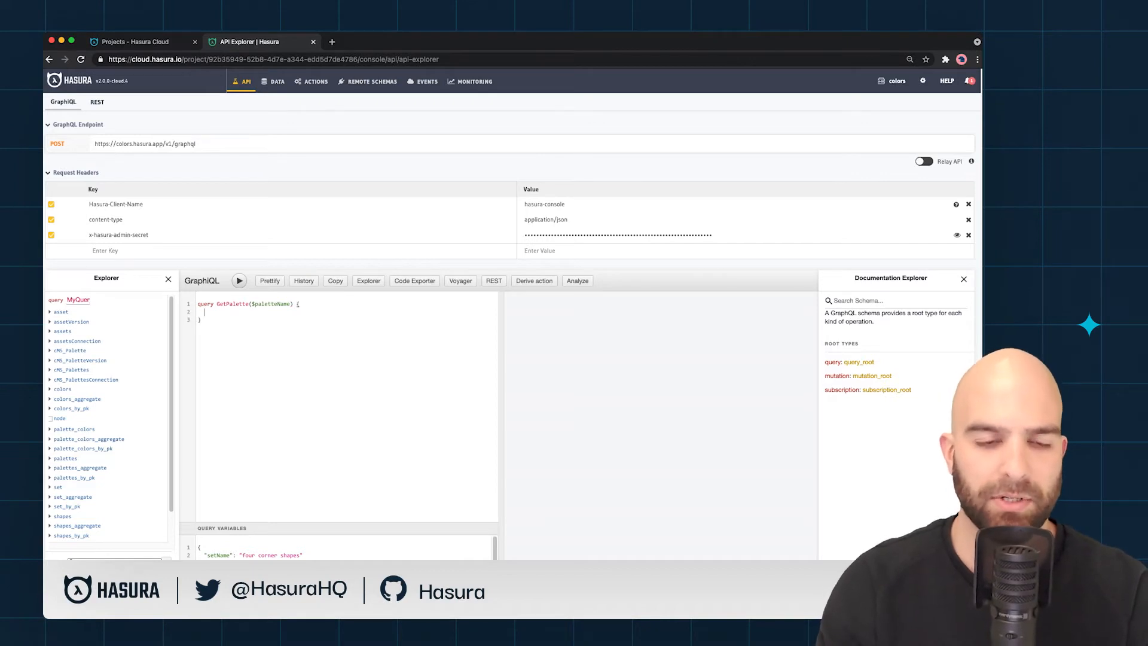
pyautogui.write('palettes(')
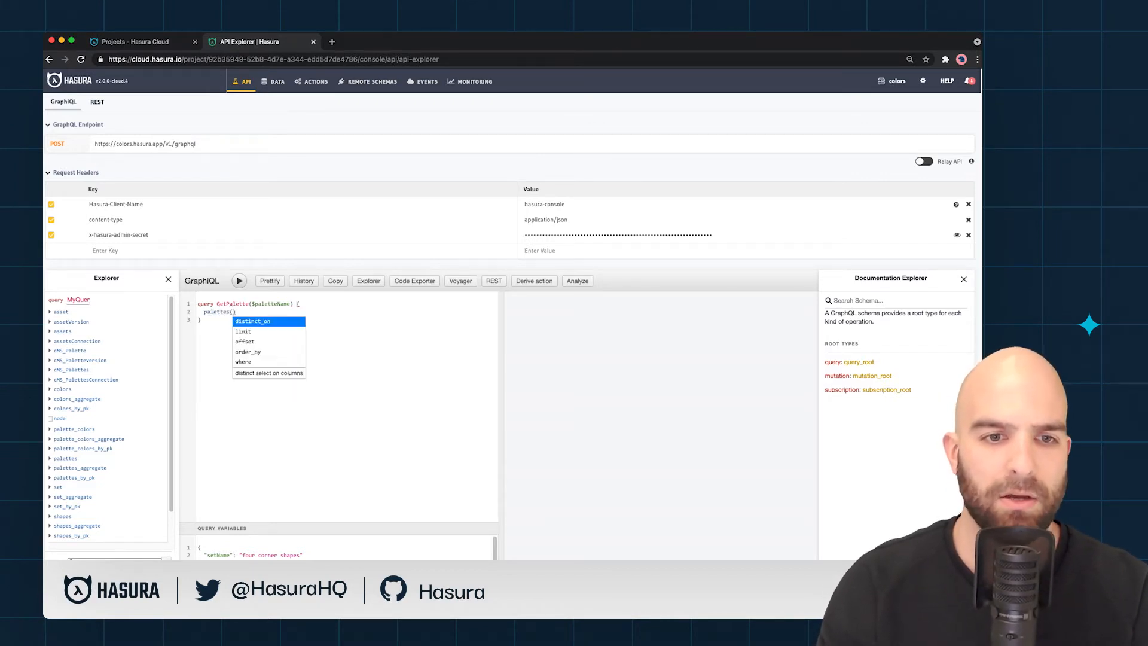
pyautogui.click(243, 361)
pyautogui.write('name:')
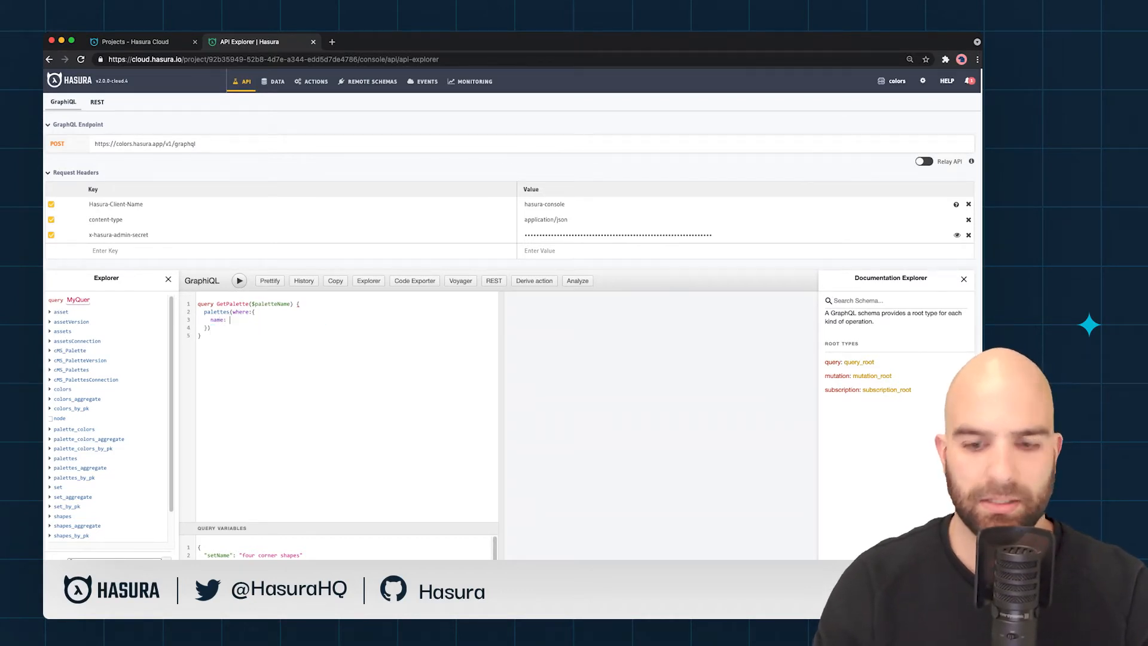
pyautogui.write('eq')
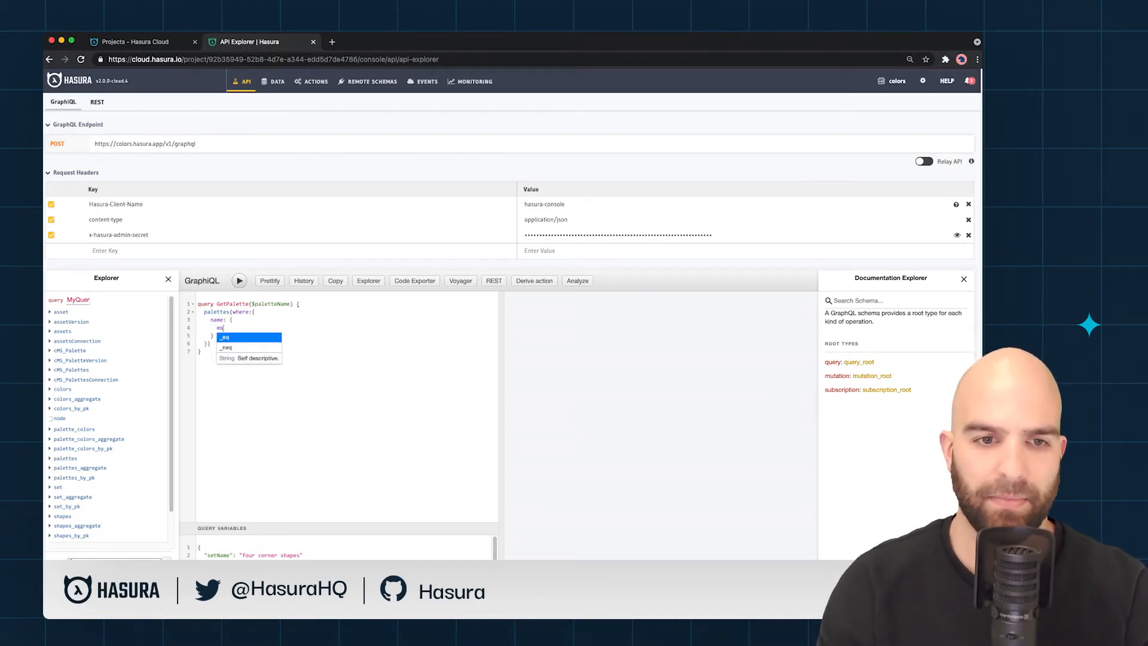
pyautogui.click(248, 336)
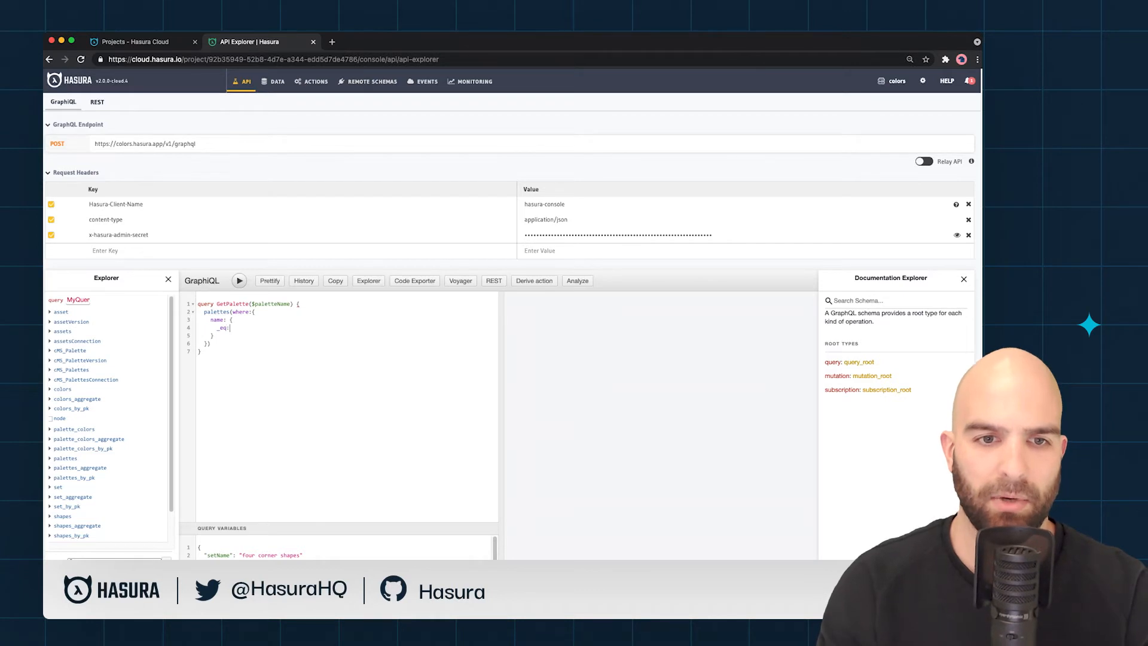
pyautogui.write('$pale')
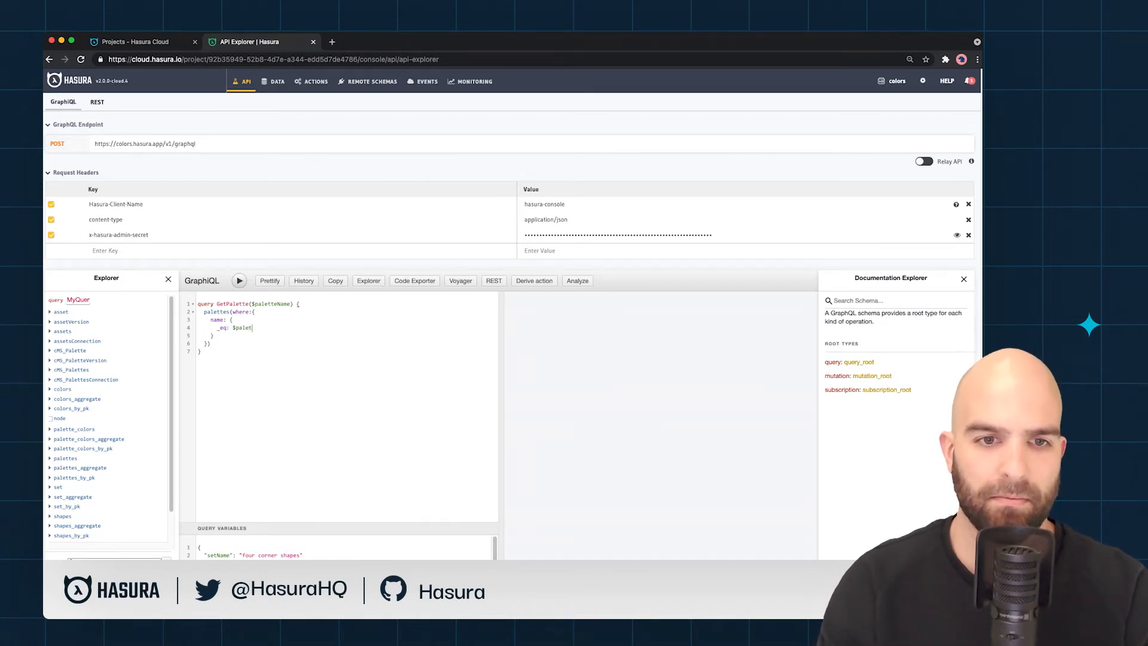
pyautogui.write('teName')
pyautogui.click(346, 343)
pyautogui.write(' {')
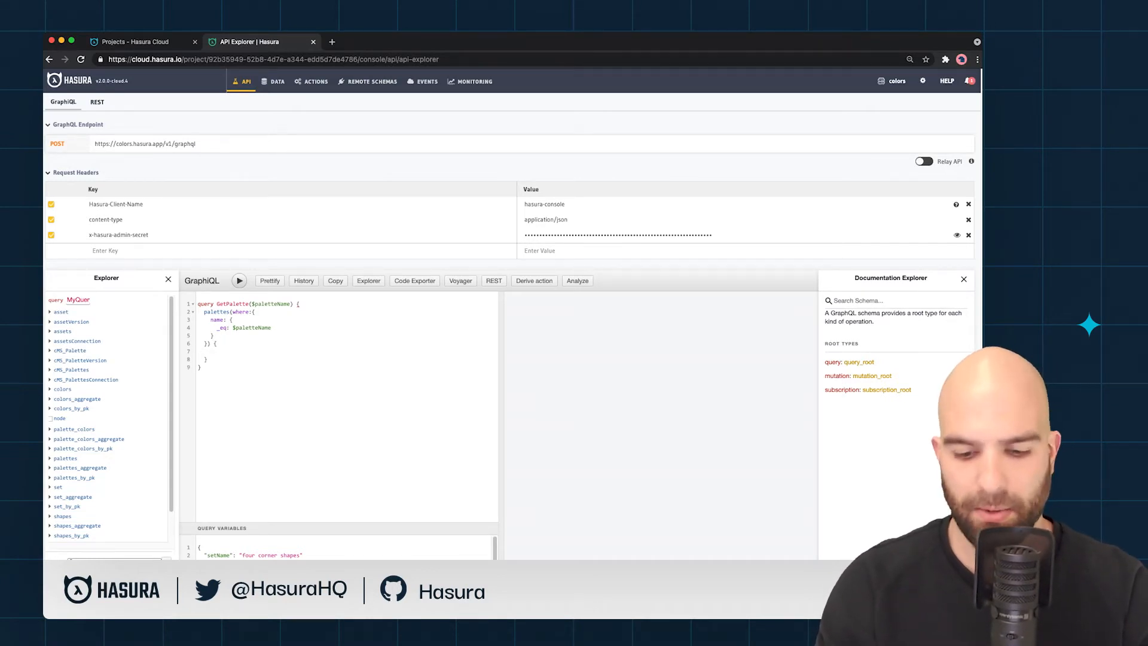
# Step: Return the palette name plus palette_colors { colors { name } }
pyautogui.write('col')
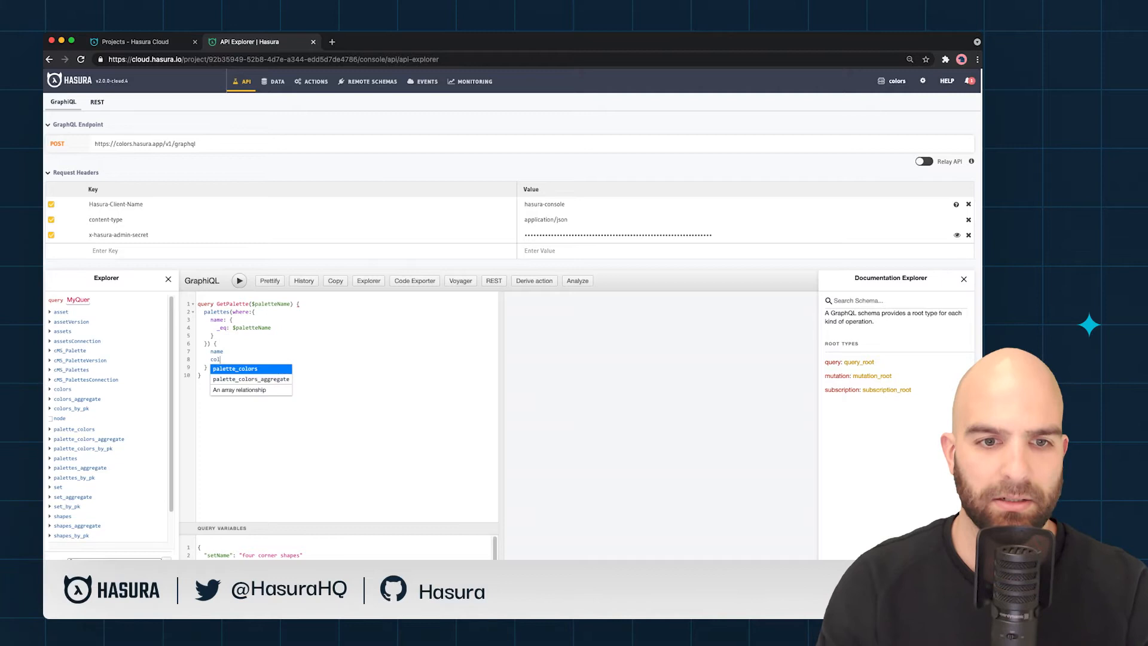
pyautogui.click(235, 368)
pyautogui.write('c')
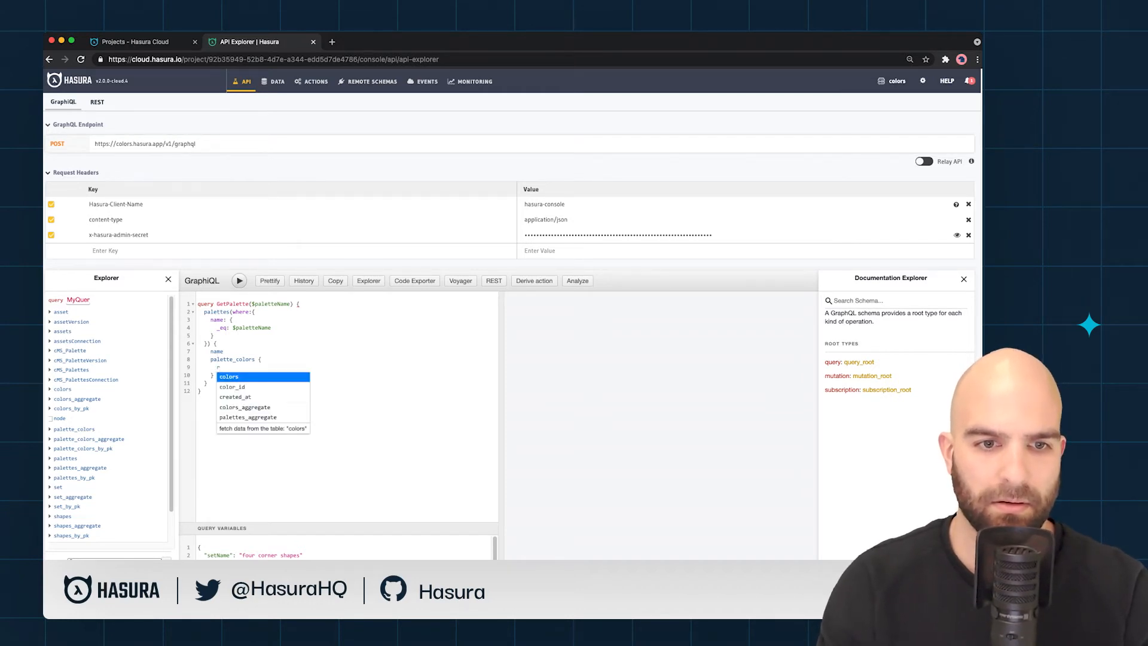
pyautogui.click(229, 376)
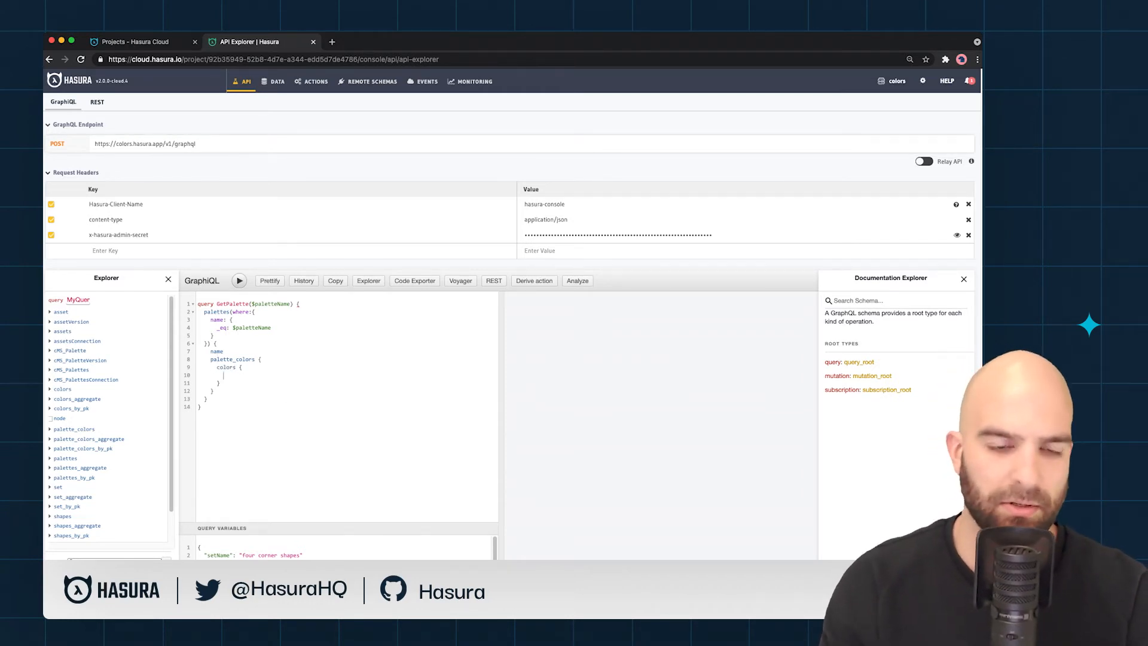
pyautogui.write('name')
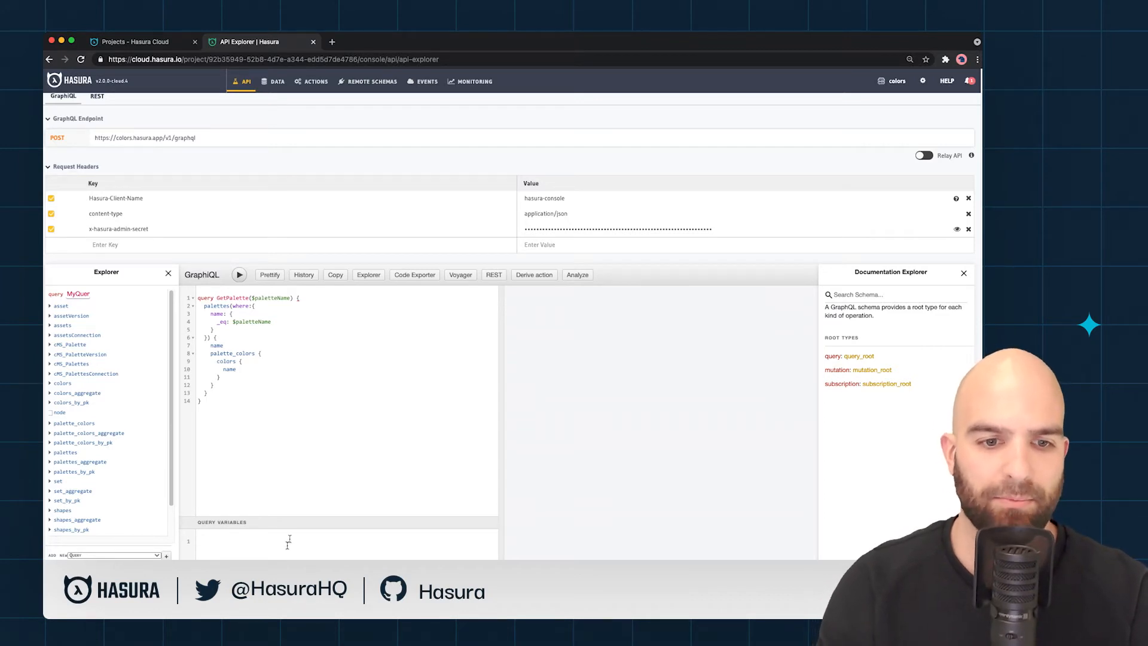
# Step: Set variables to {"paletteName": "RGB"}, type $paletteName as String, and run GetPalette
pyautogui.write('{}')
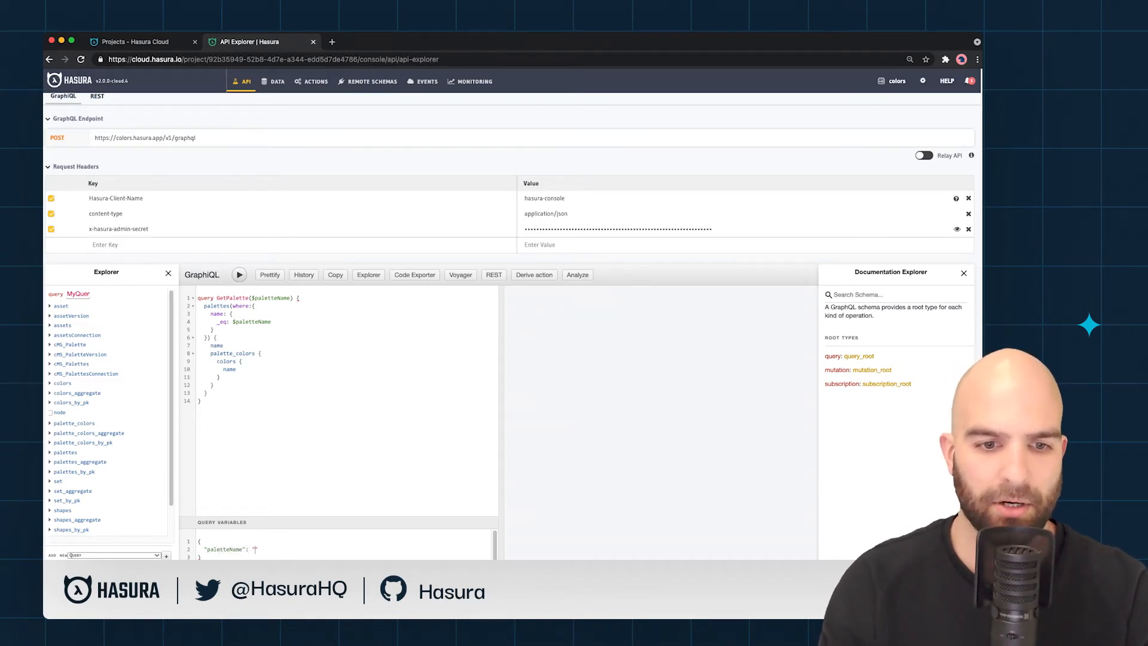
pyautogui.write('RGB')
pyautogui.click(341, 298)
pyautogui.write(': ')
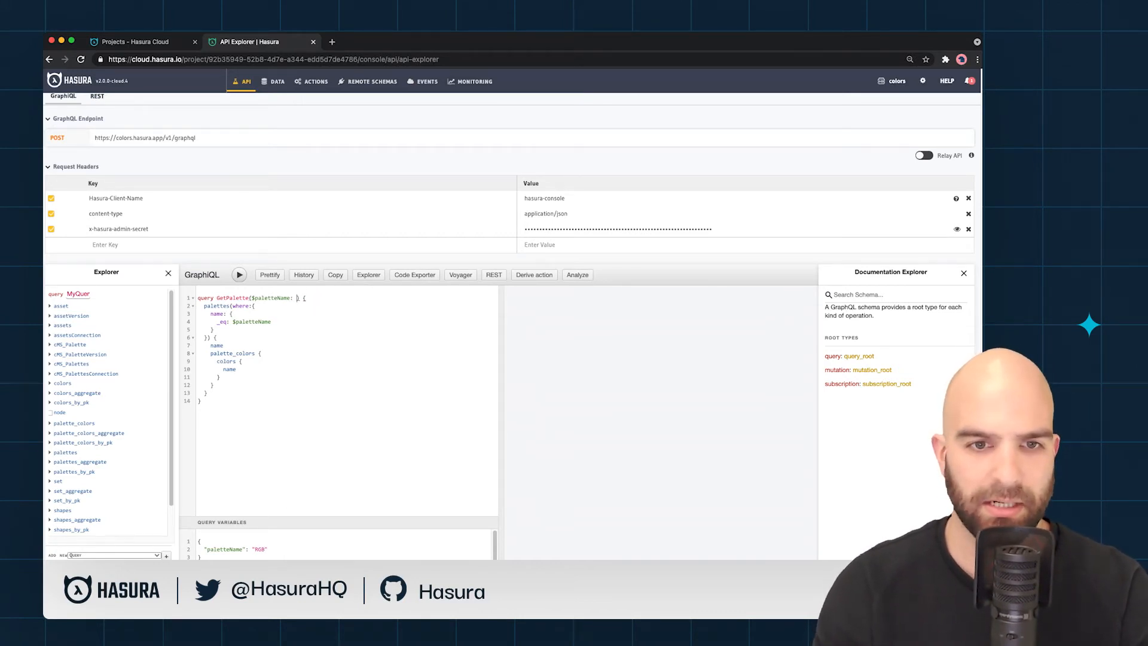
pyautogui.click(65, 452)
pyautogui.write('String')
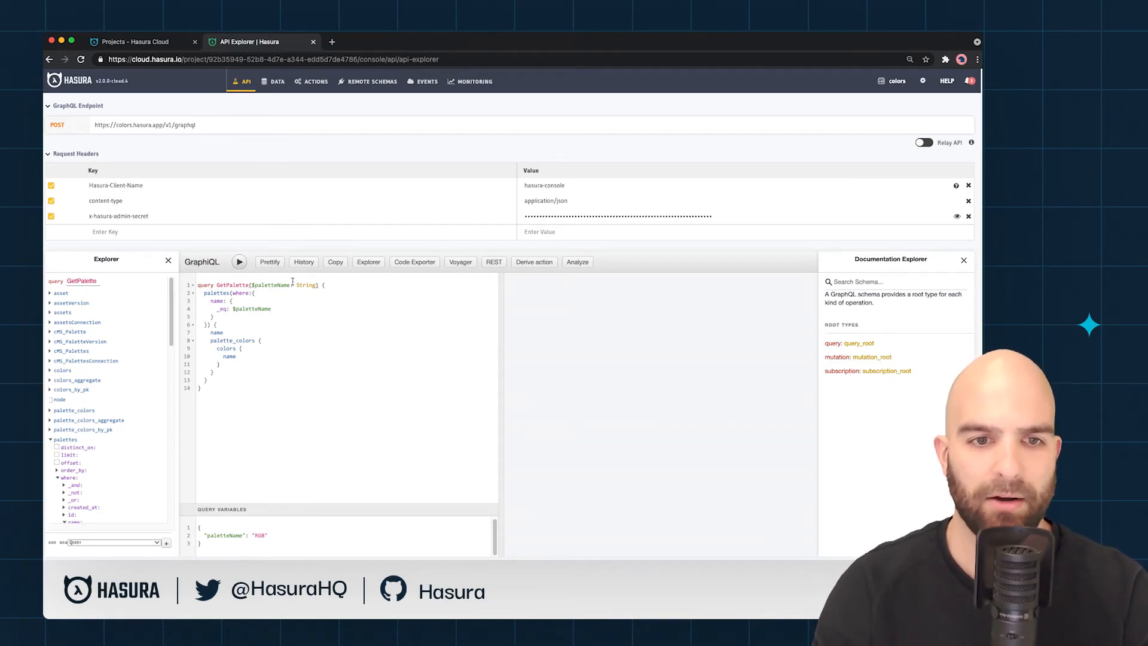
pyautogui.click(239, 261)
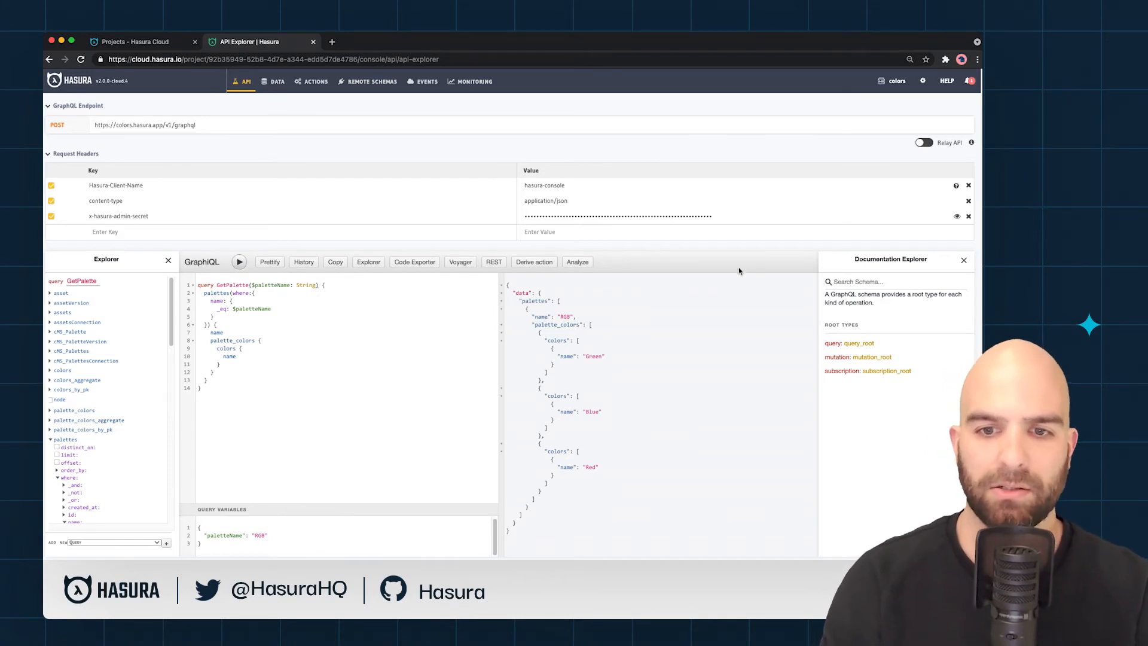
pyautogui.moveTo(620, 342)
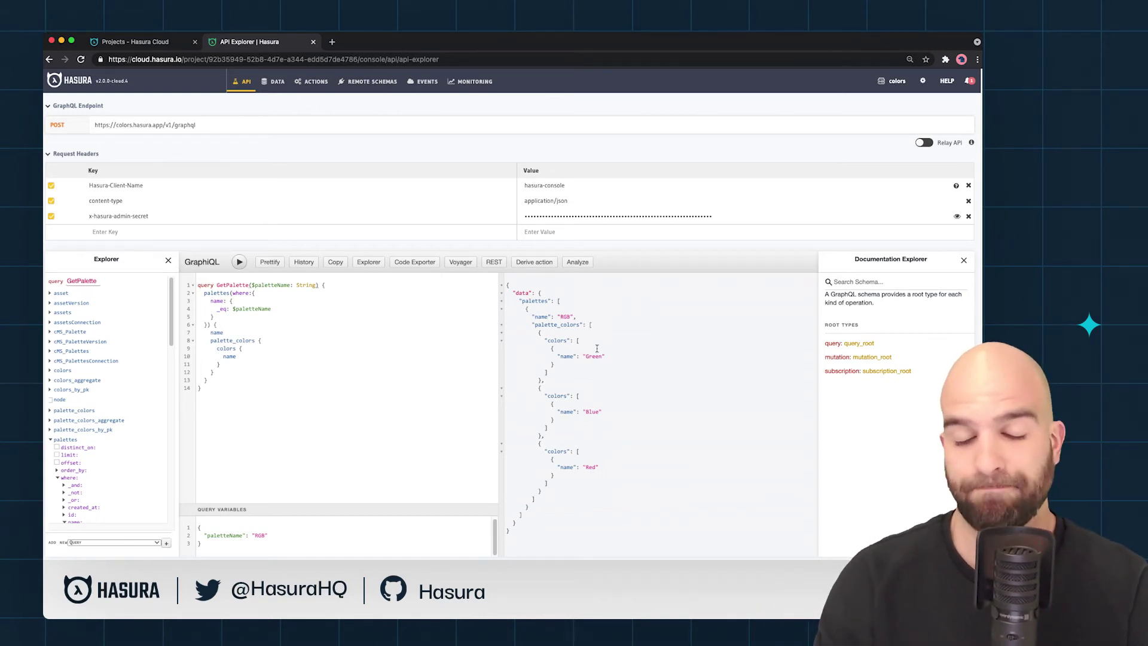
pyautogui.moveTo(504, 57)
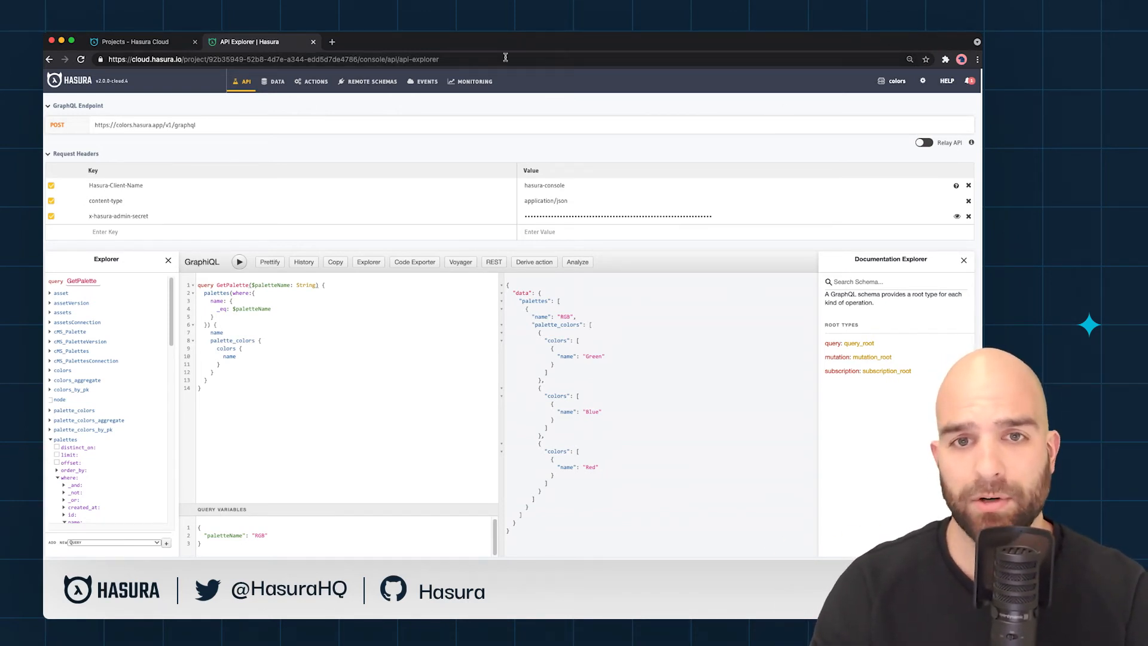
# Step: Open MONITORING and show the Operations list with GetPalette at the top
pyautogui.click(474, 82)
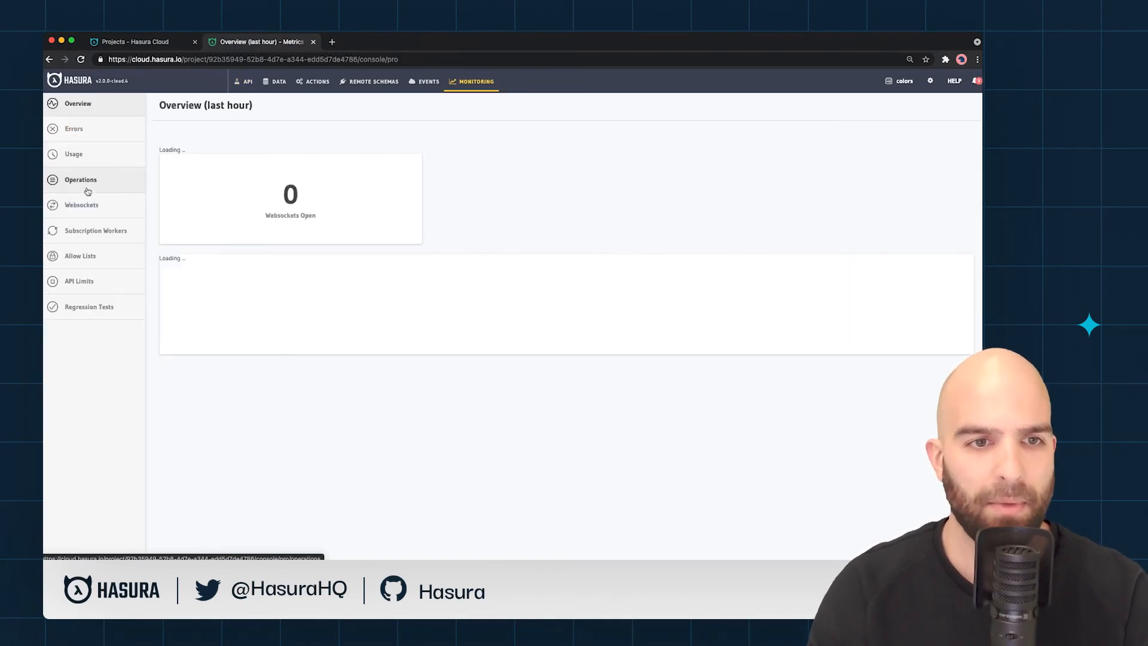
pyautogui.click(80, 179)
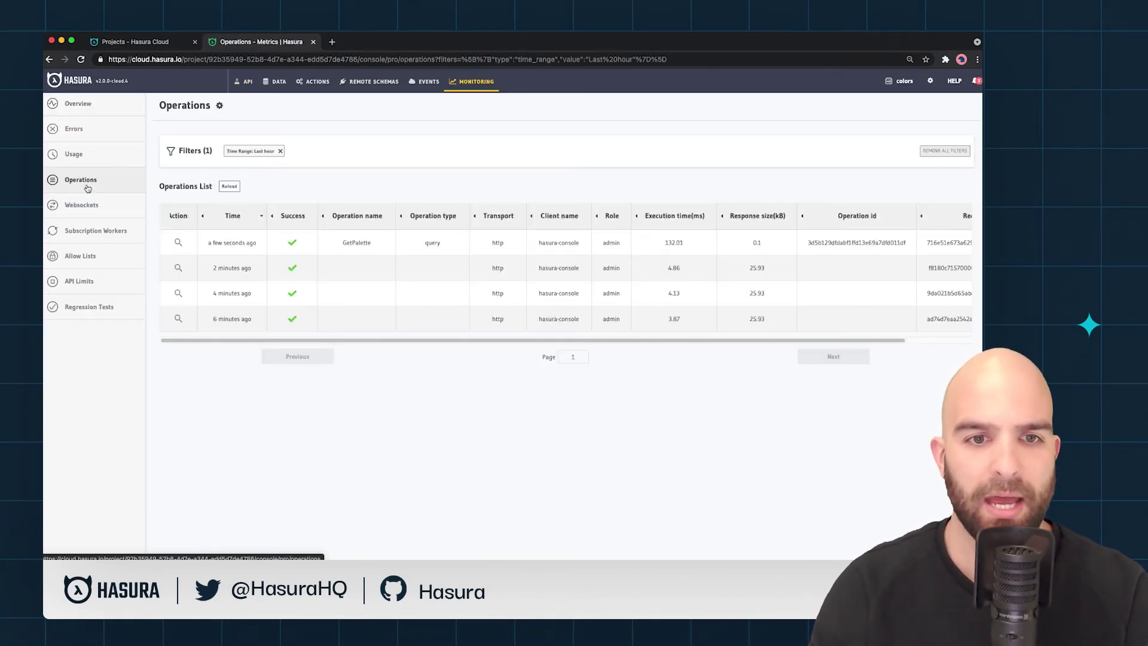
pyautogui.moveTo(313, 257)
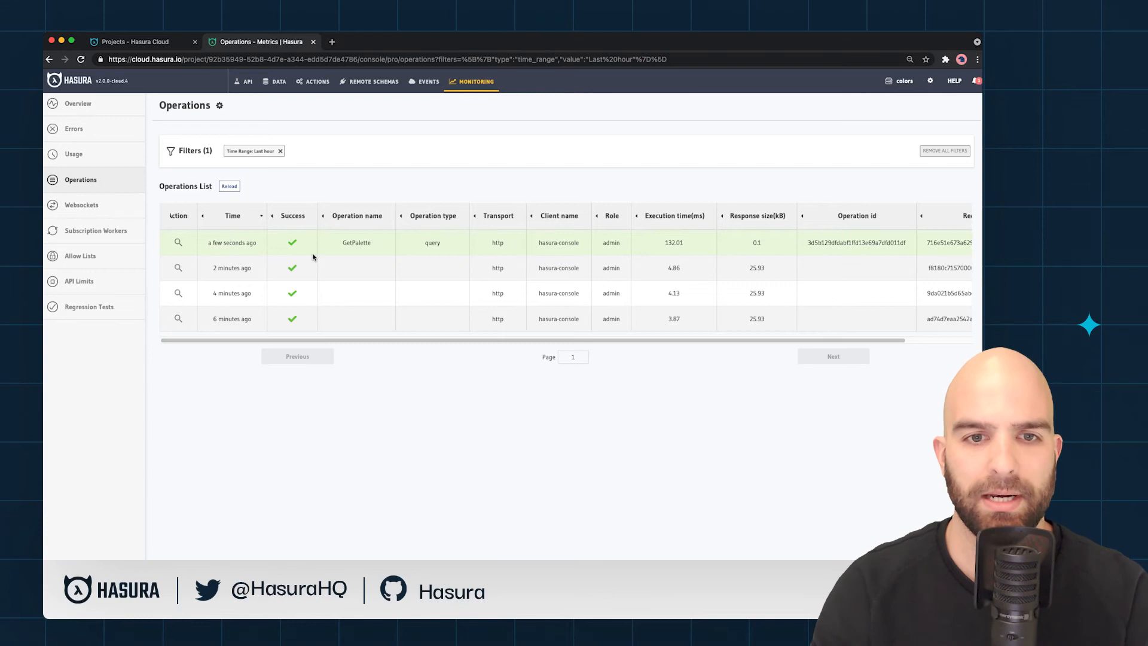
pyautogui.moveTo(356, 242)
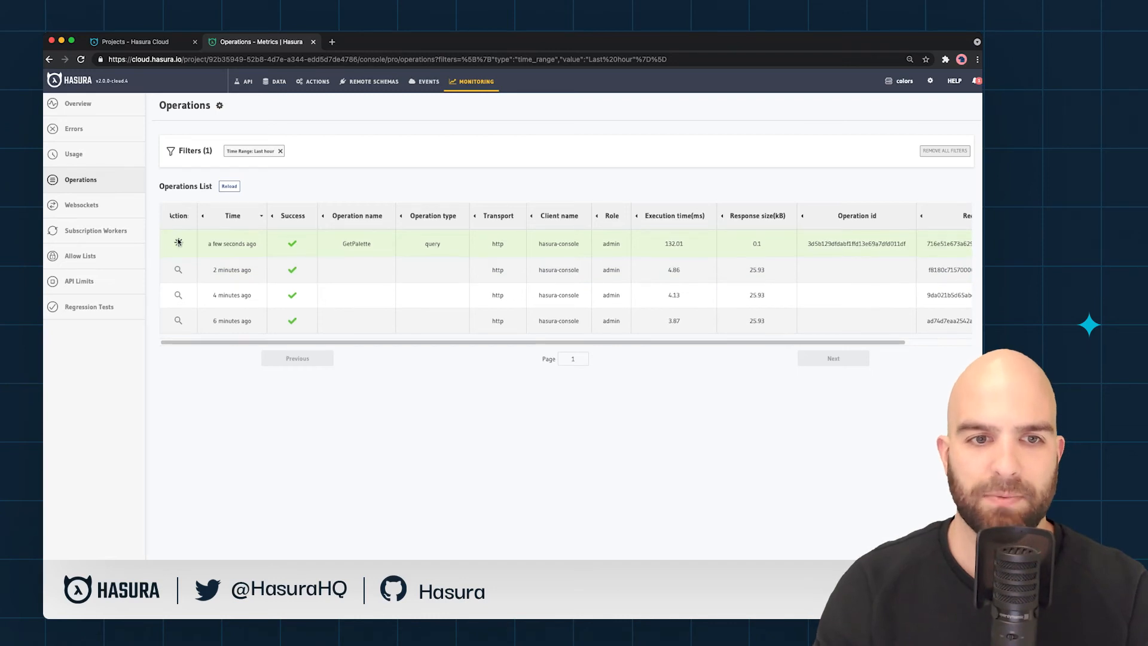
# Step: Inspect the GetPalette row to view its RGB query variables
pyautogui.click(178, 244)
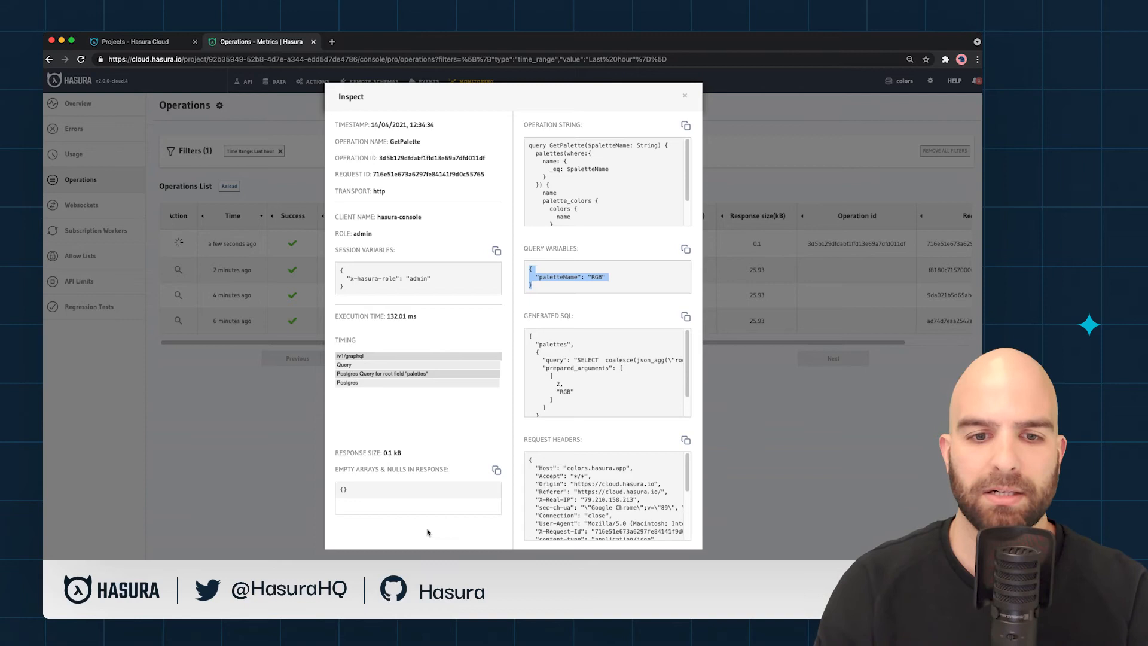
pyautogui.moveTo(356, 476)
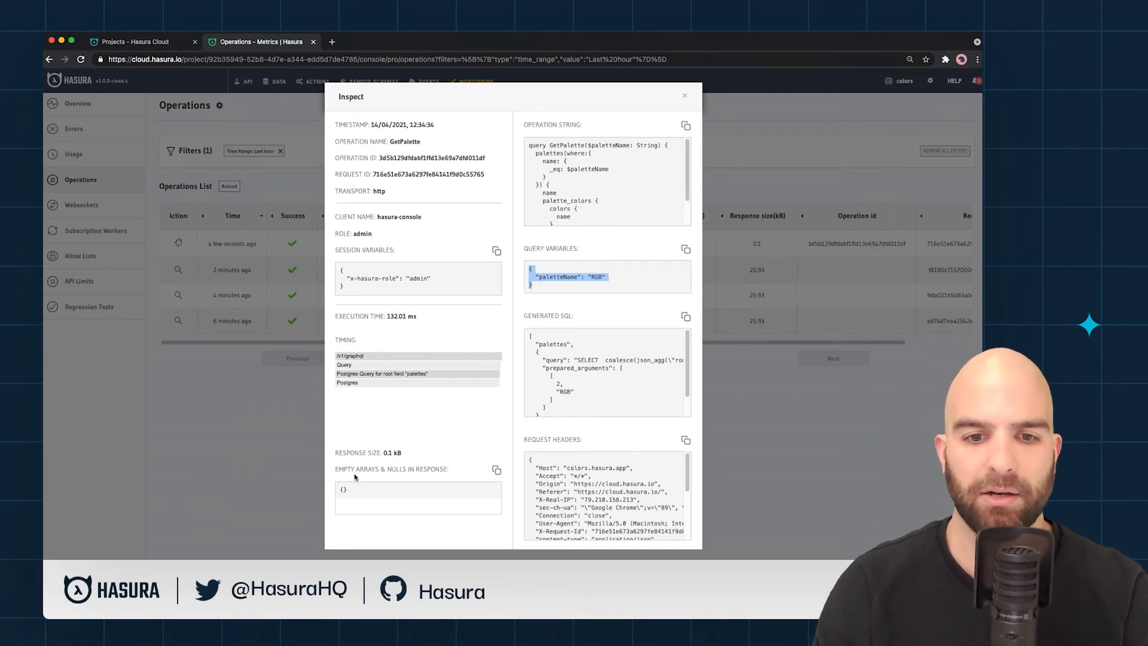